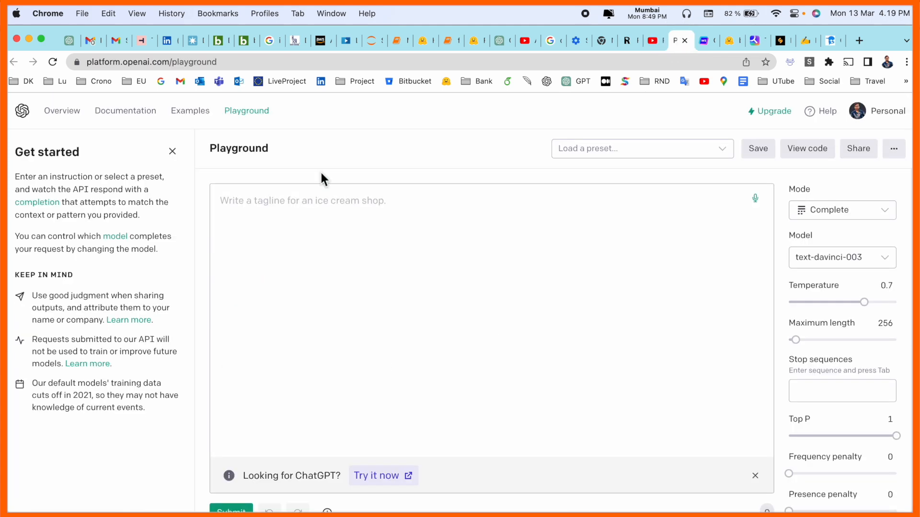
Enter the prompt "Can you explain quantum physics?" in the Playground prompt box.
click(317, 200)
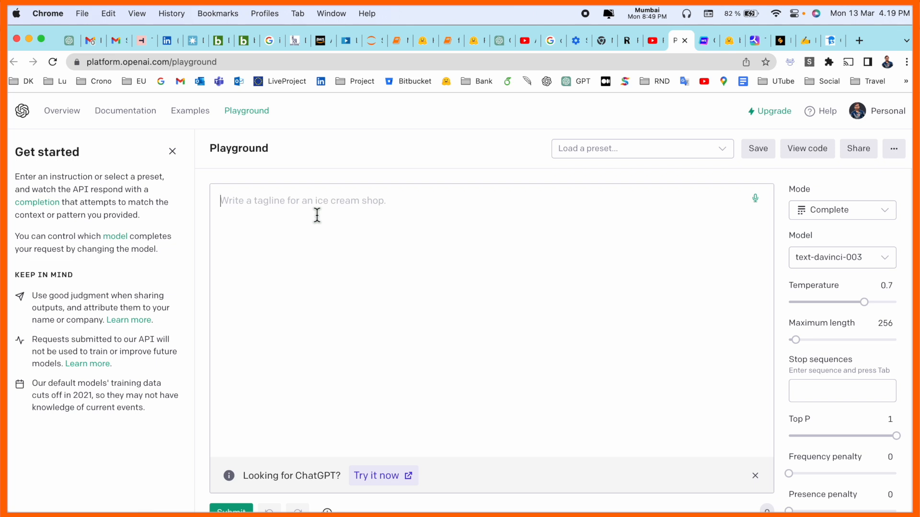
mouse_move(874, 120)
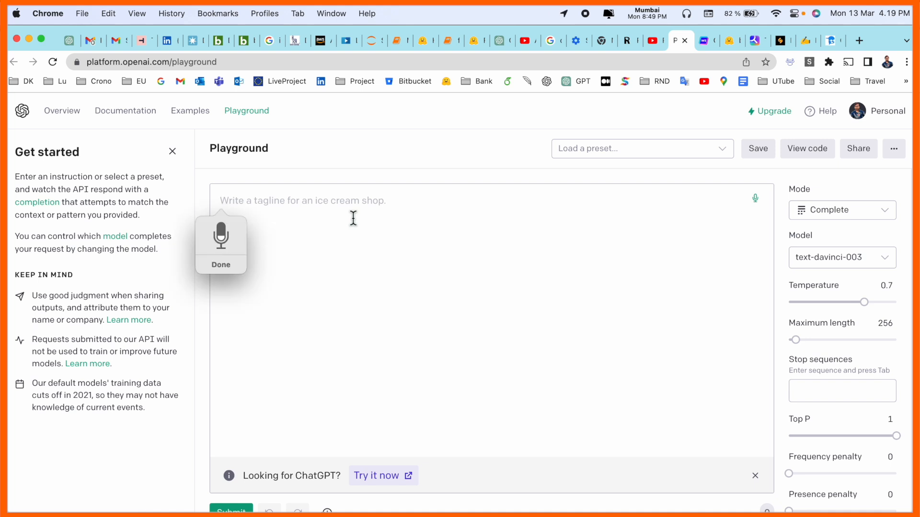
text(Can you explain quantum physics?)
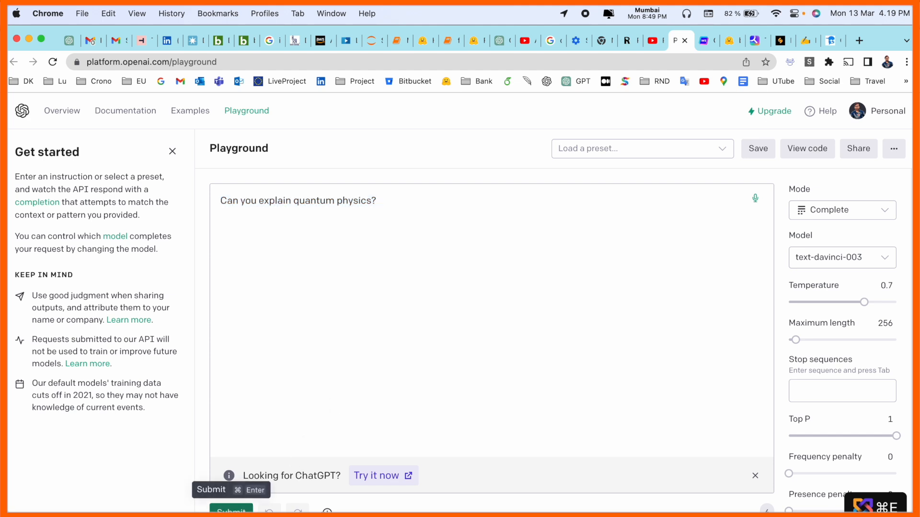
Submit the quantum physics question for a completion, then dismiss the Speech to text dialog.
click(229, 511)
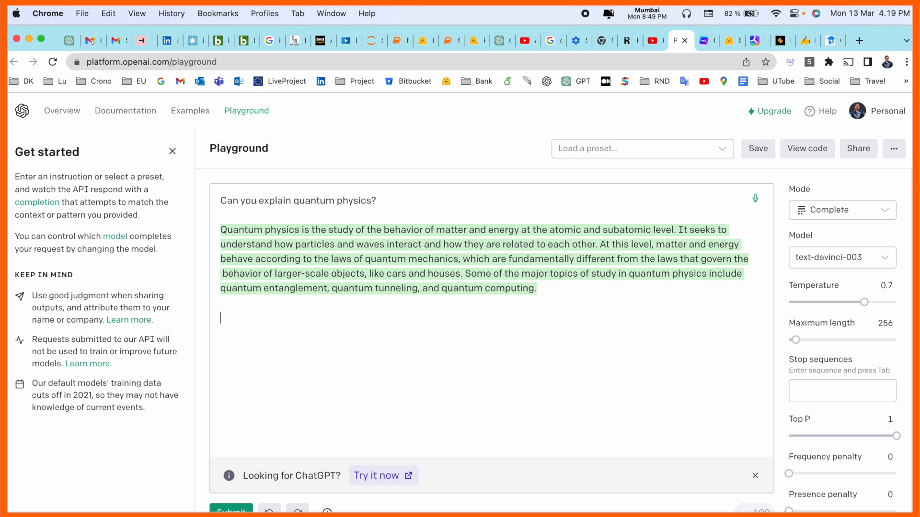
click(755, 198)
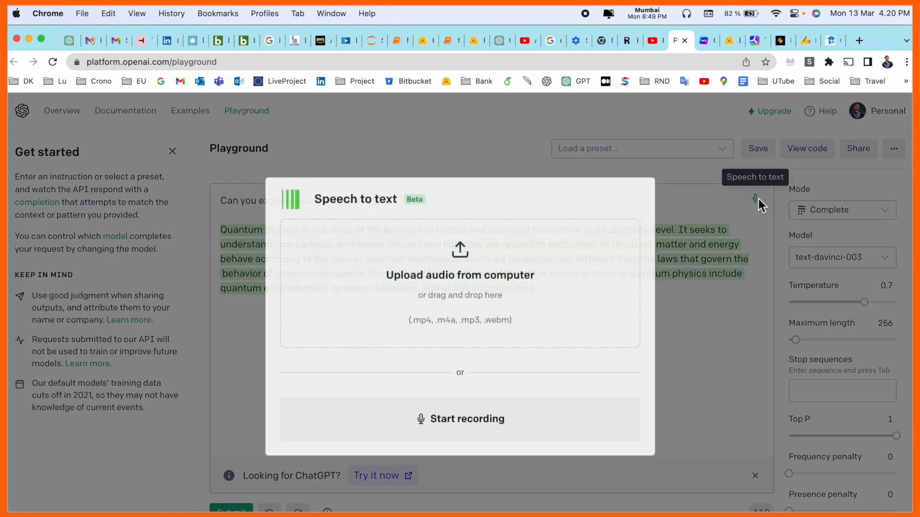
click(698, 40)
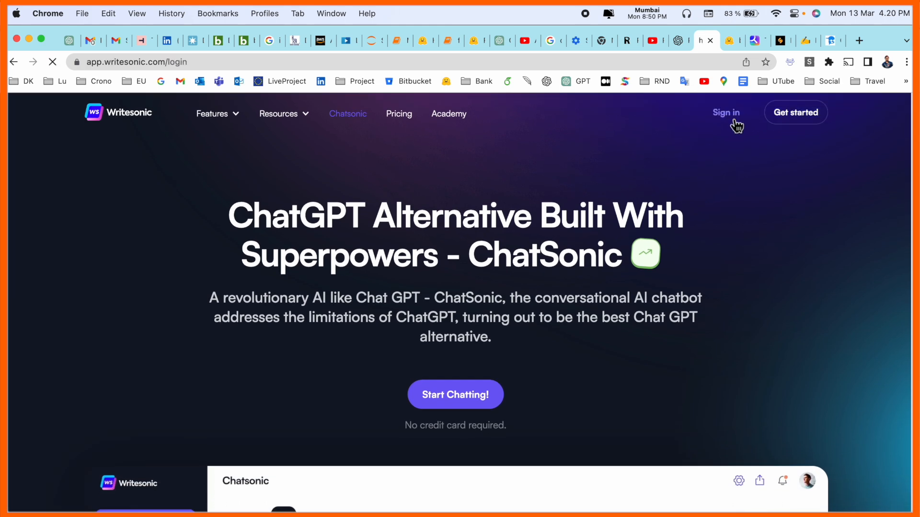
Sign in to Writesonic and create a new project named Demo.
click(725, 112)
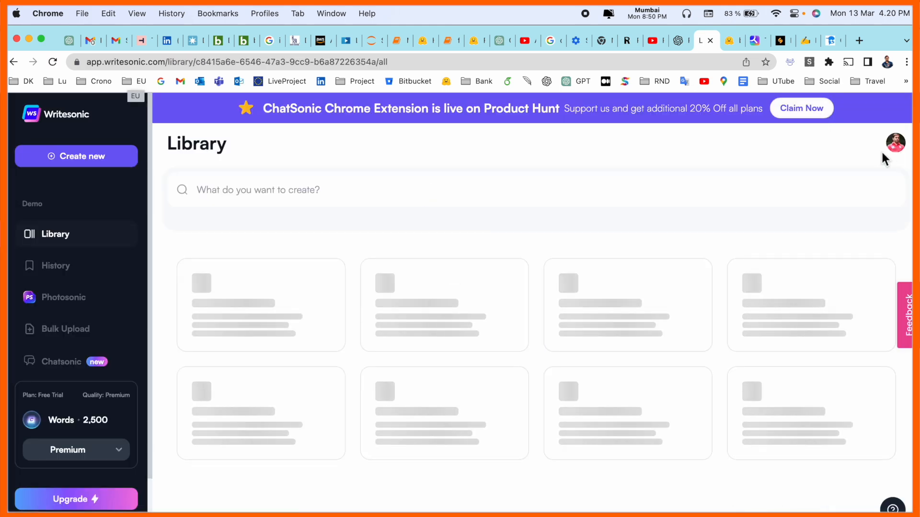
click(75, 156)
text(Demo)
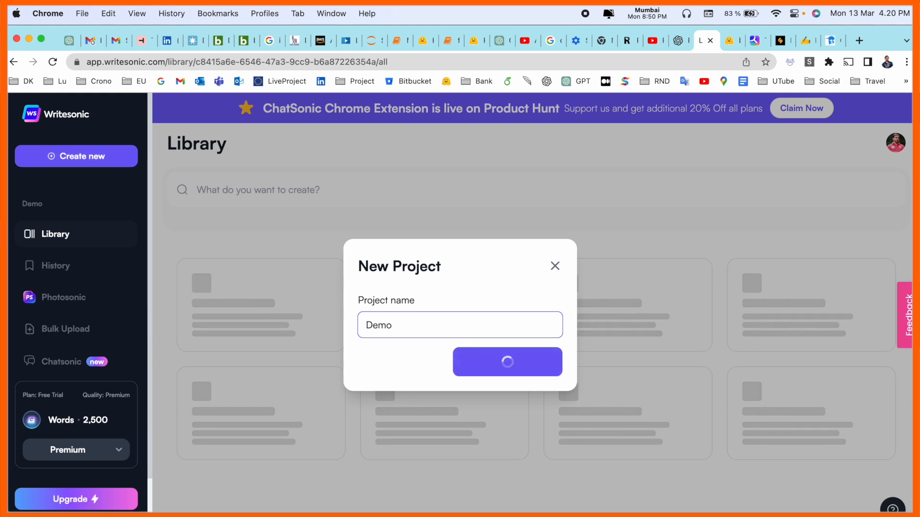
click(507, 361)
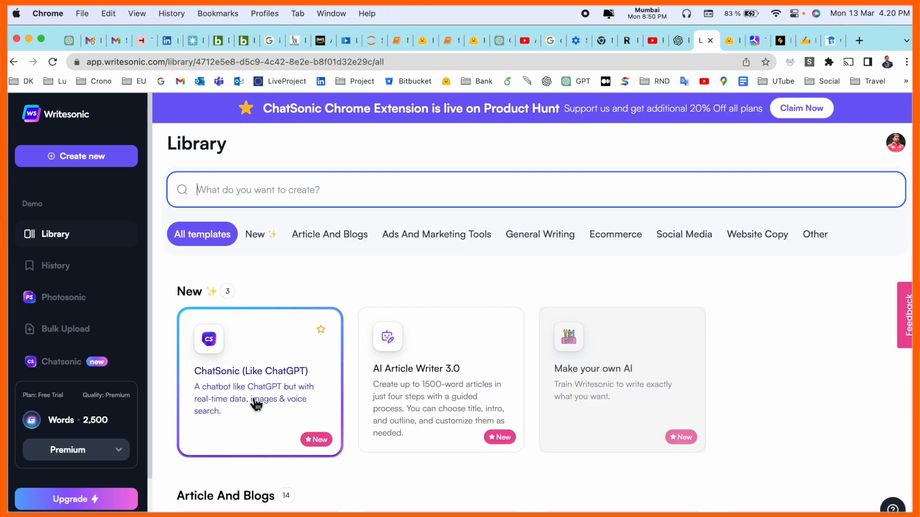
In AI Article Writer 3.0, generate title ideas for "Fundamental machine learning" and proceed with Machine Learning 101.
click(441, 379)
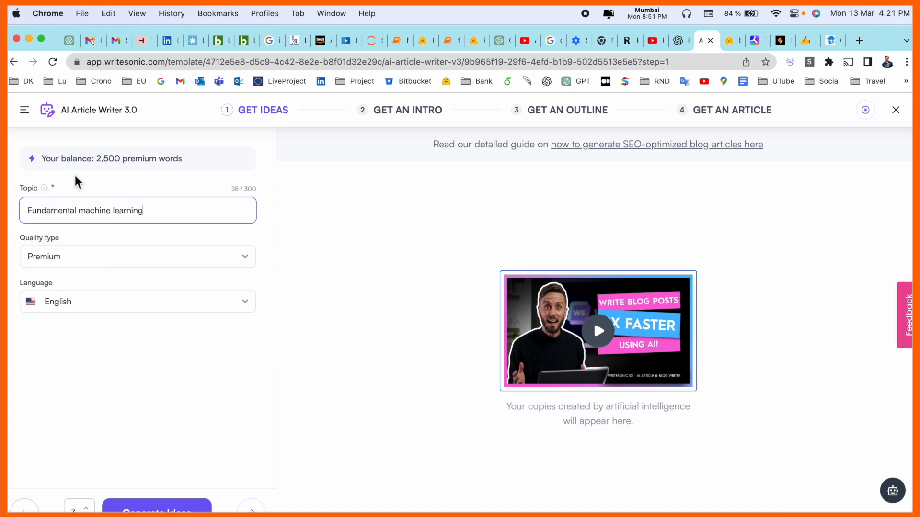
mouse_move(133, 176)
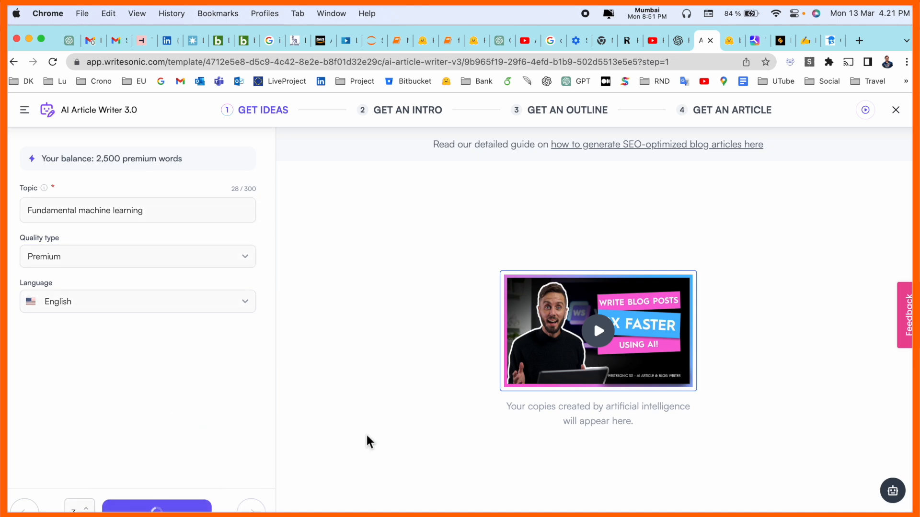
click(156, 508)
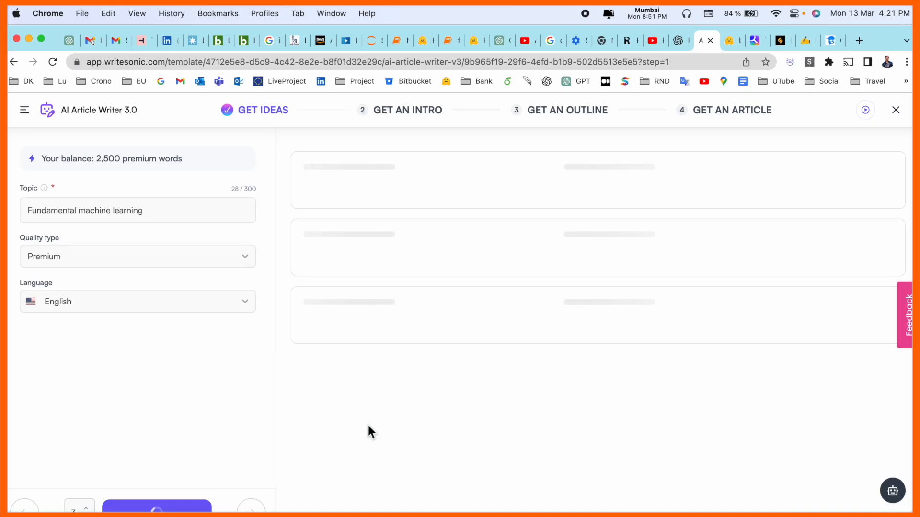
click(156, 505)
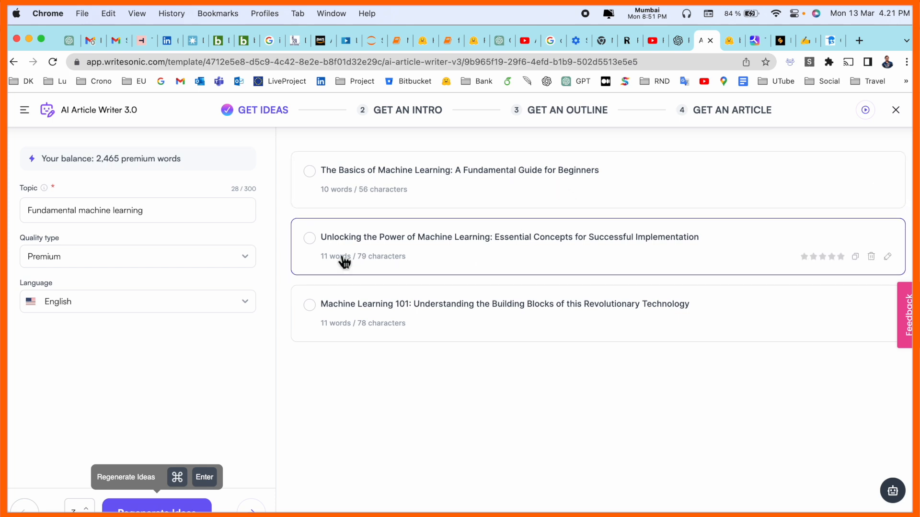
mouse_move(445, 327)
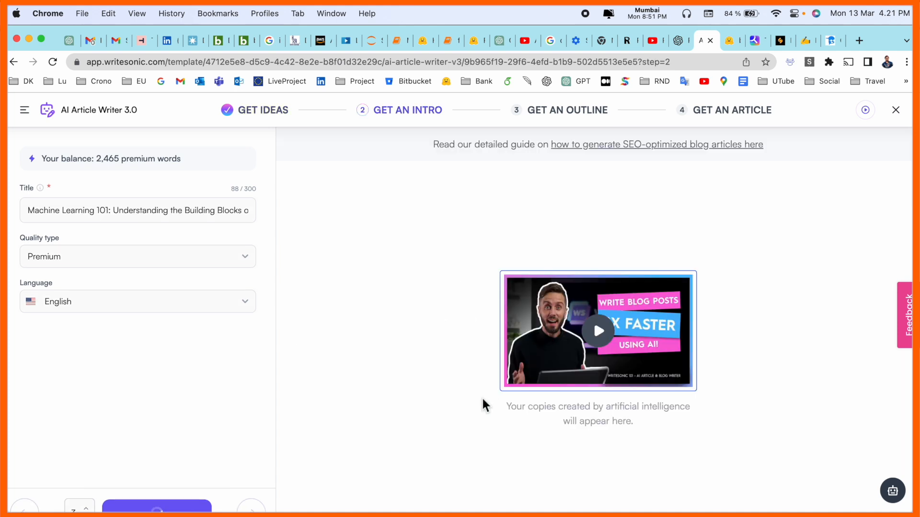
Generate the Machine Learning 101 intro and review the candidate nine-section outlines.
click(156, 506)
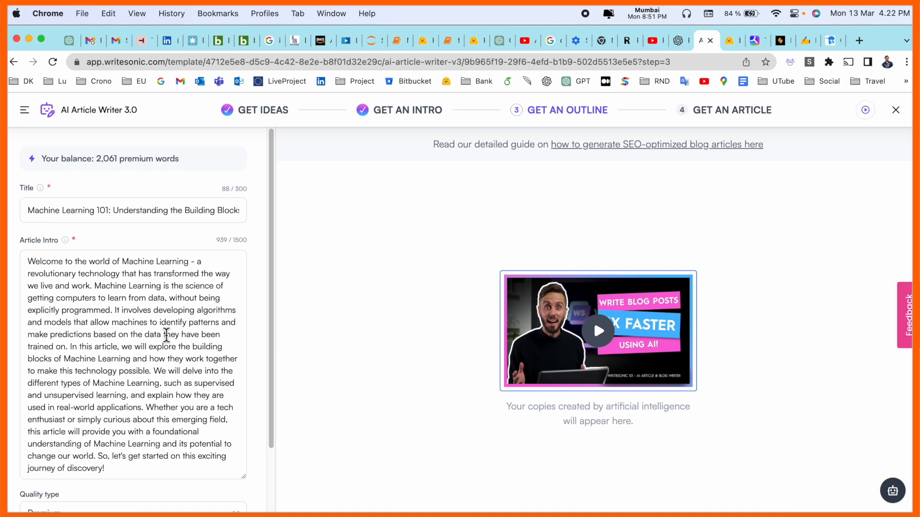
scroll(down, 3)
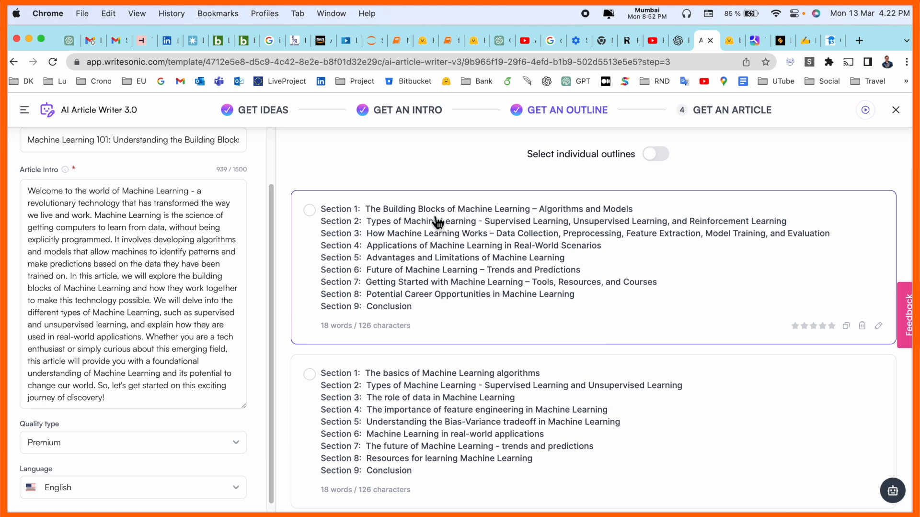
scroll(down, 3)
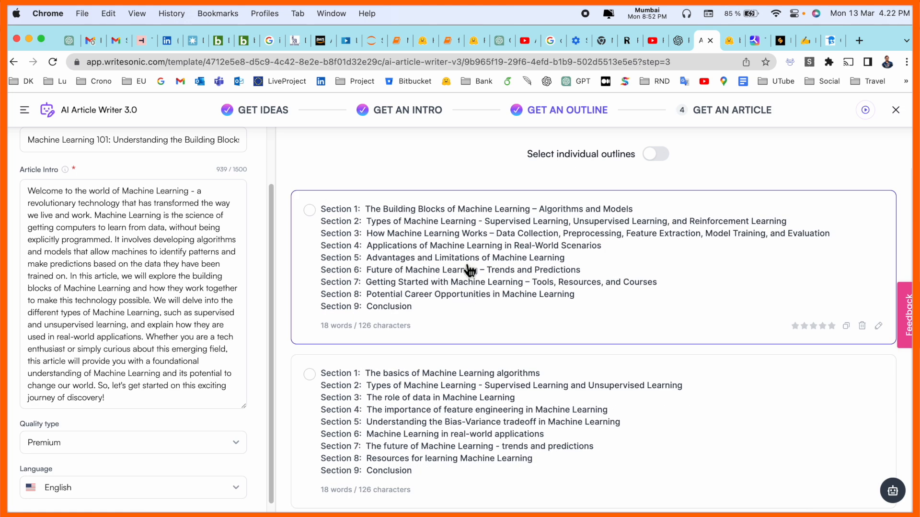
scroll(down, 3)
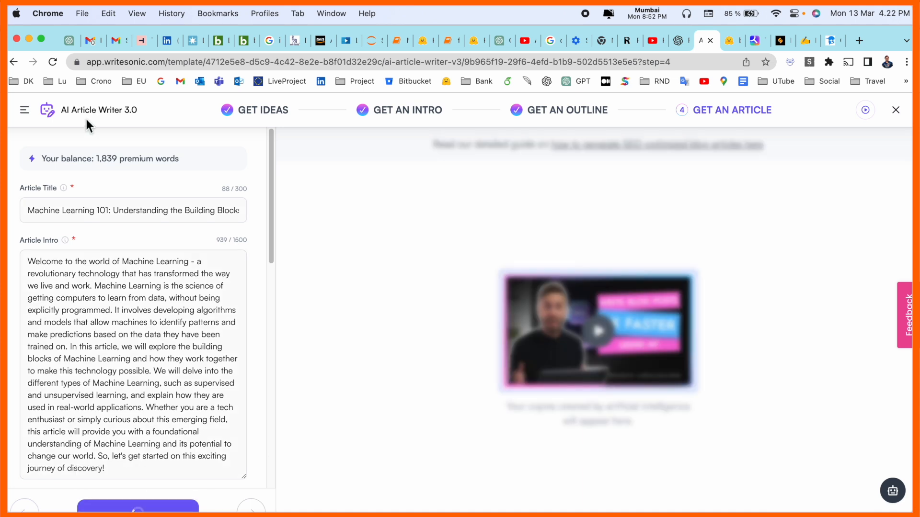
mouse_move(401, 129)
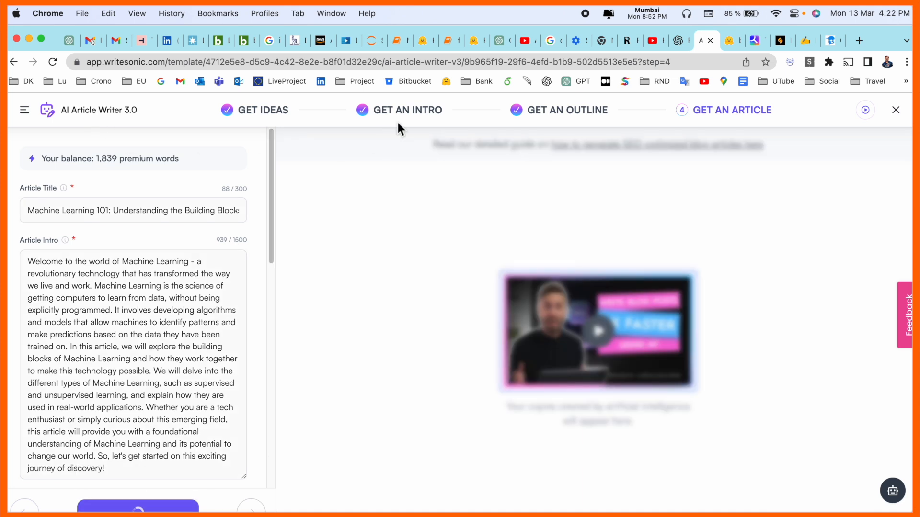
mouse_move(728, 130)
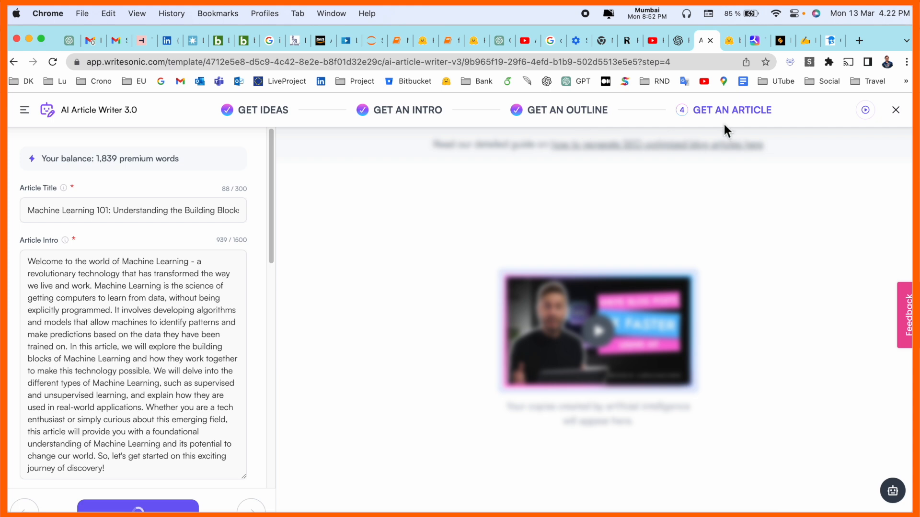
mouse_move(691, 193)
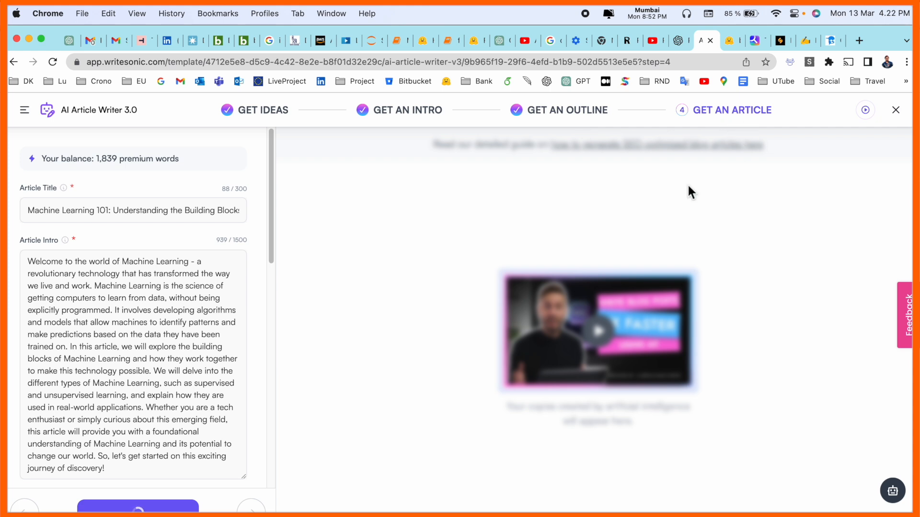
mouse_move(308, 227)
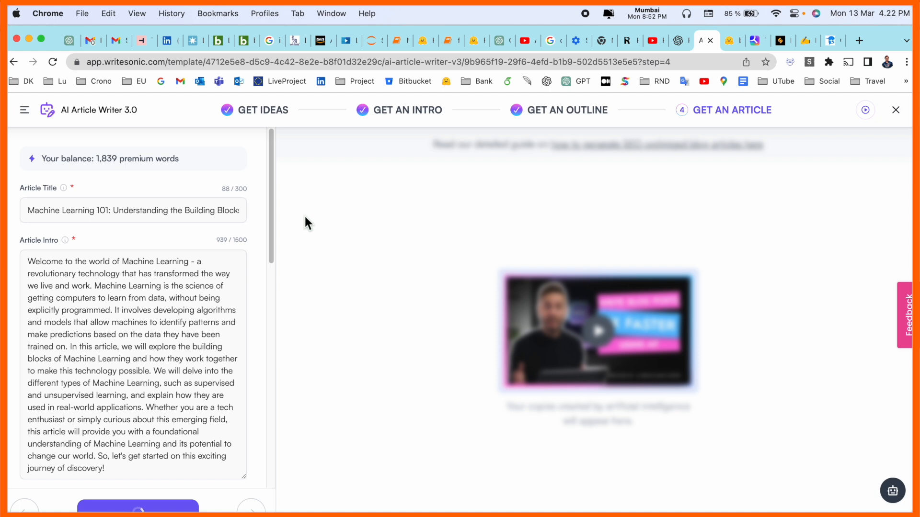
Generate the full Machine Learning article from the chosen outline and review it in the Sonic Editor.
click(137, 508)
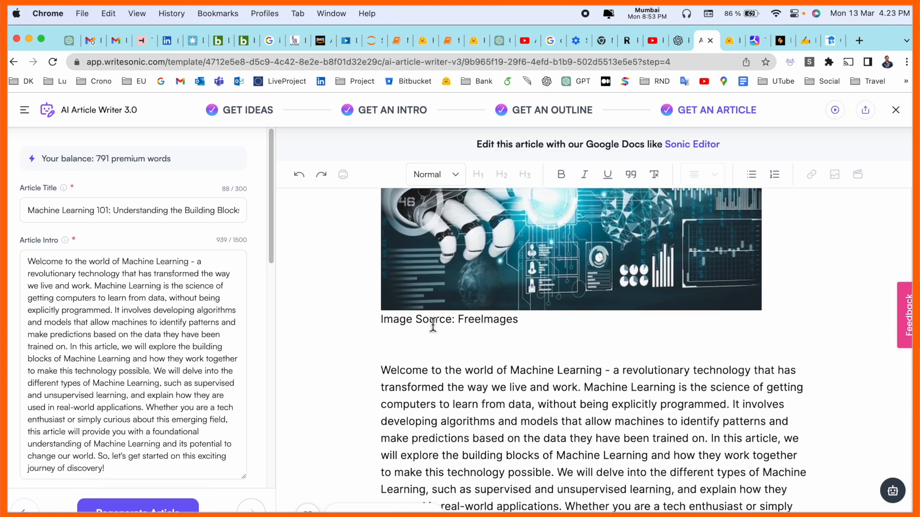
scroll(down, 3)
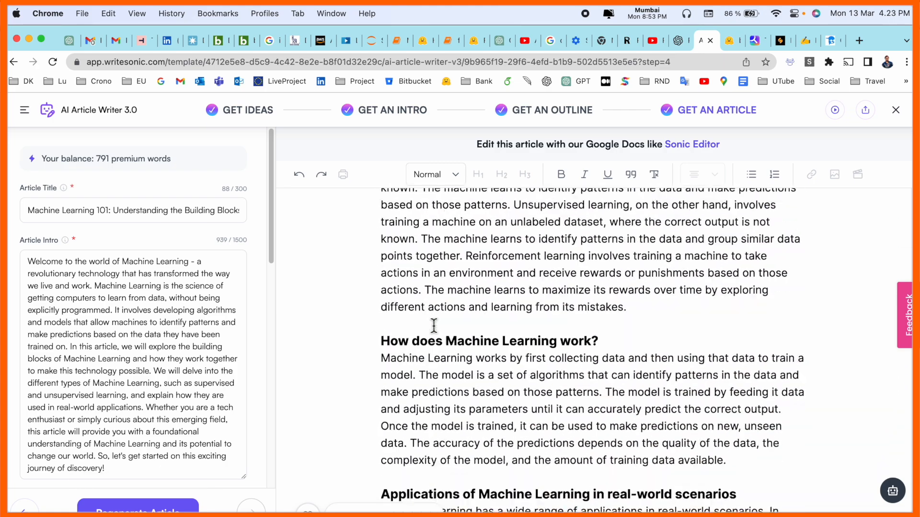
scroll(down, 3)
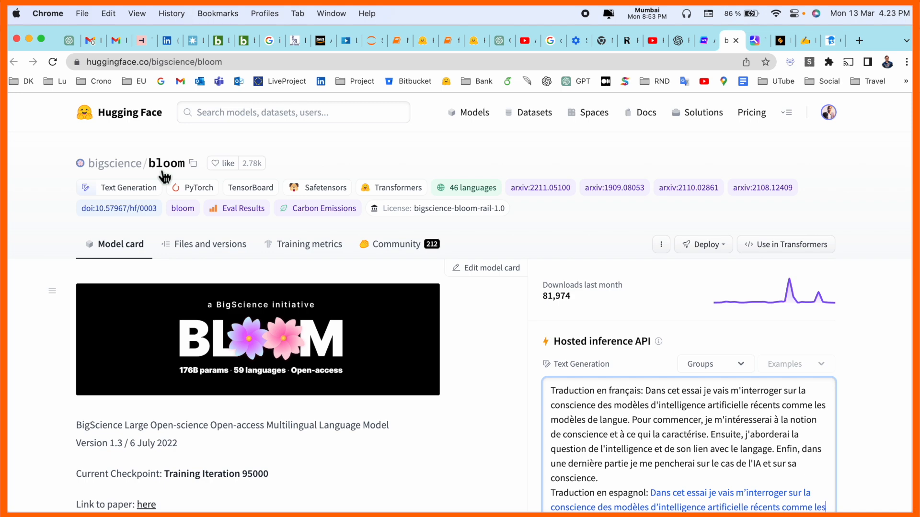
Run Hugging Face's BLOOM model on the French-to-Spanish translation prompt.
scroll(down, 3)
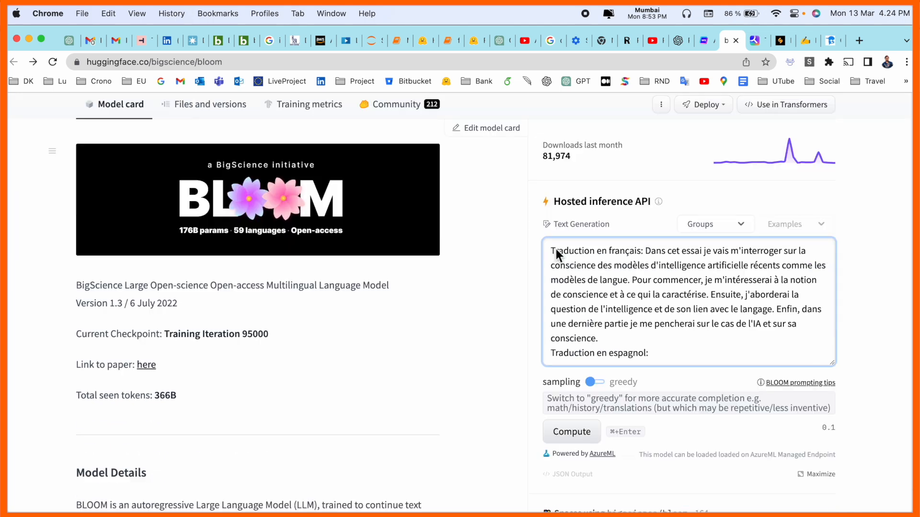
click(571, 431)
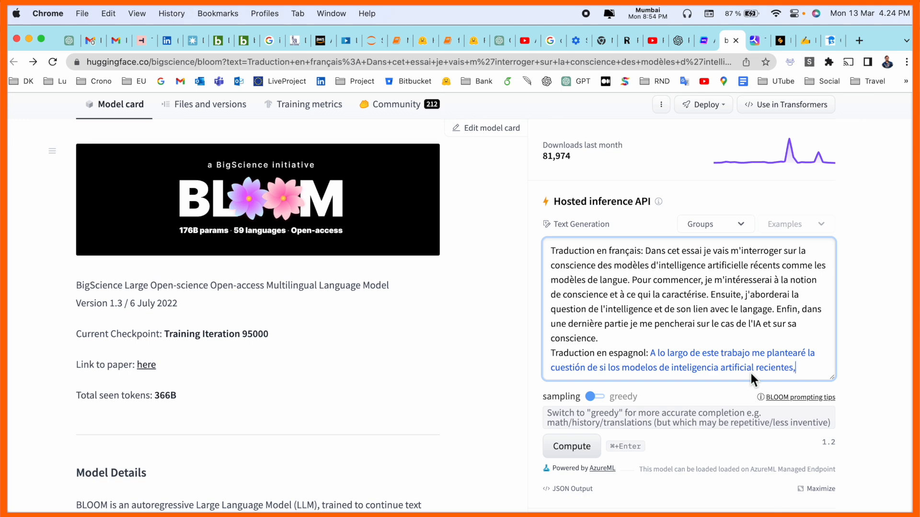
click(751, 40)
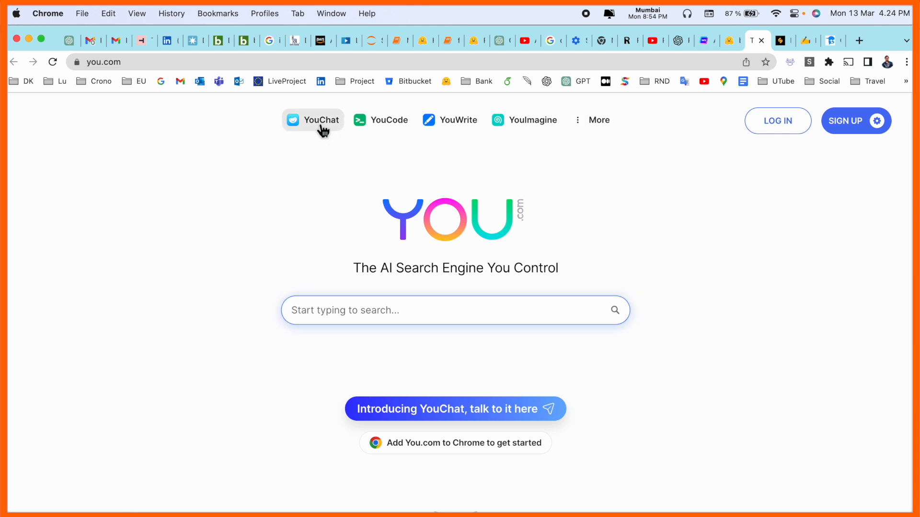
Sign up for You.com with a Google account and land on the YouChat page.
click(313, 120)
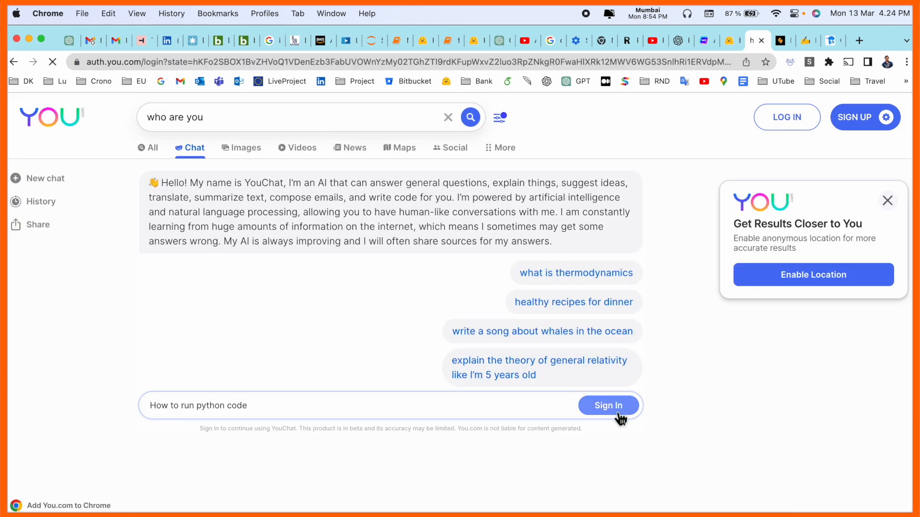
click(608, 406)
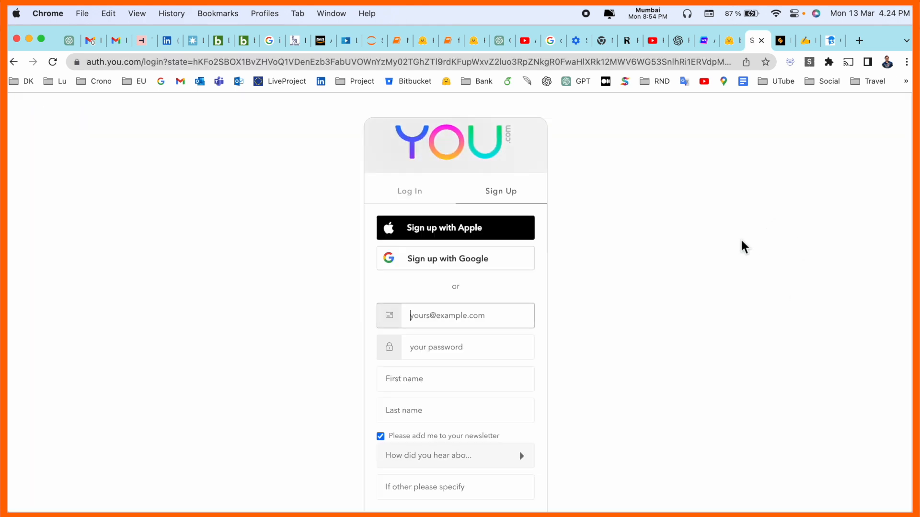
click(455, 258)
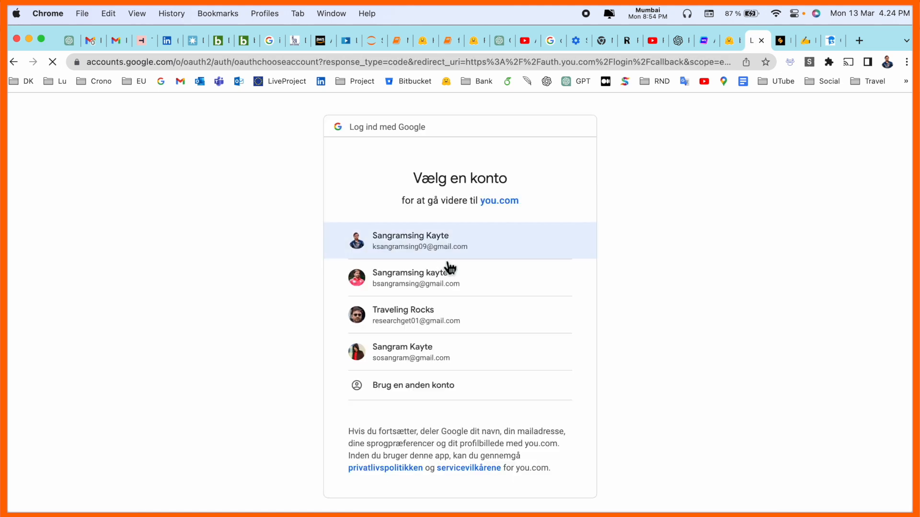
click(411, 240)
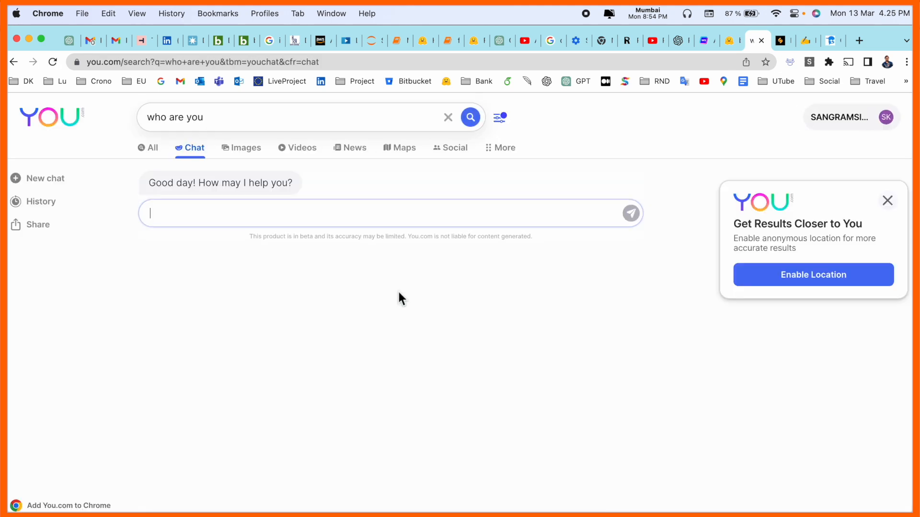
Ask YouChat how to run Python code, then for a fundamental definition of machine learning.
text(How to run pyth)
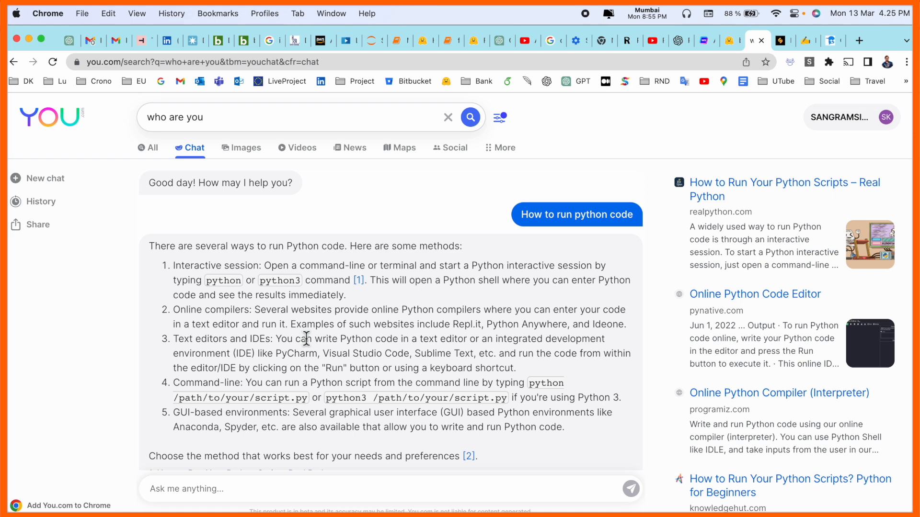
scroll(down, 3)
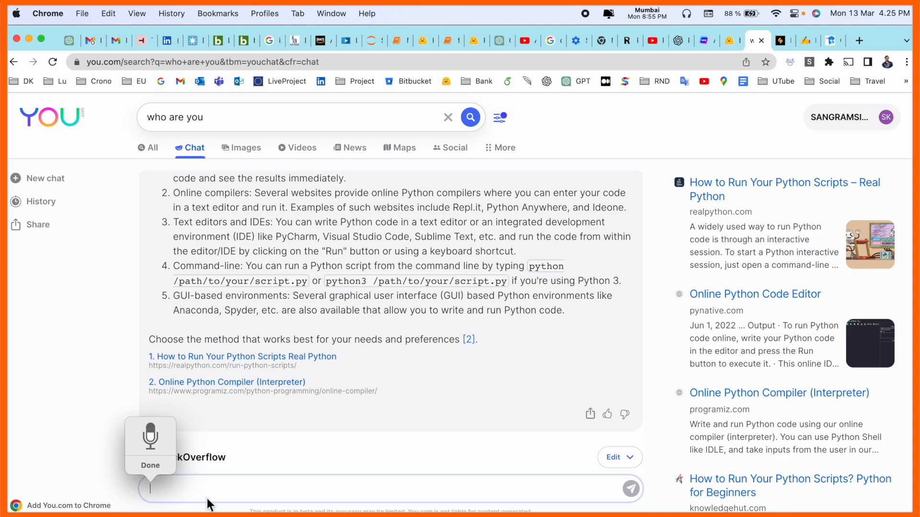
text(Can you provide me fundamental)
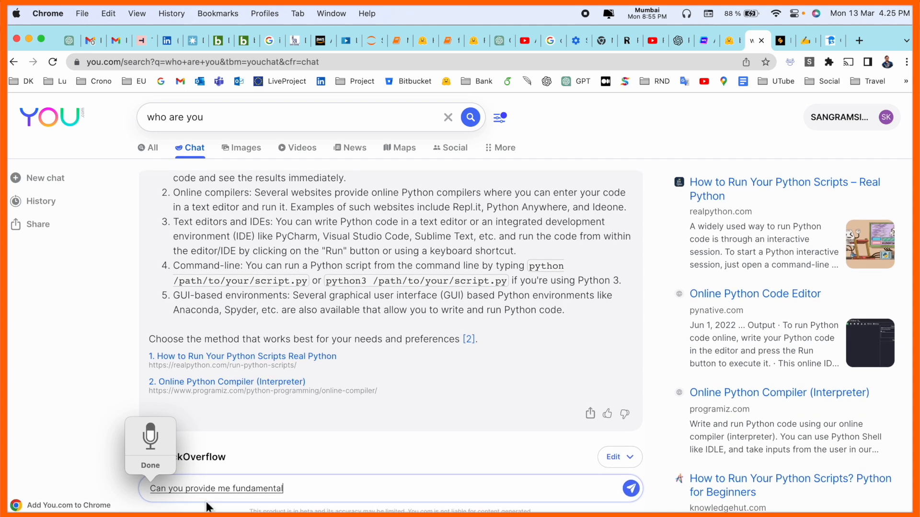
click(630, 488)
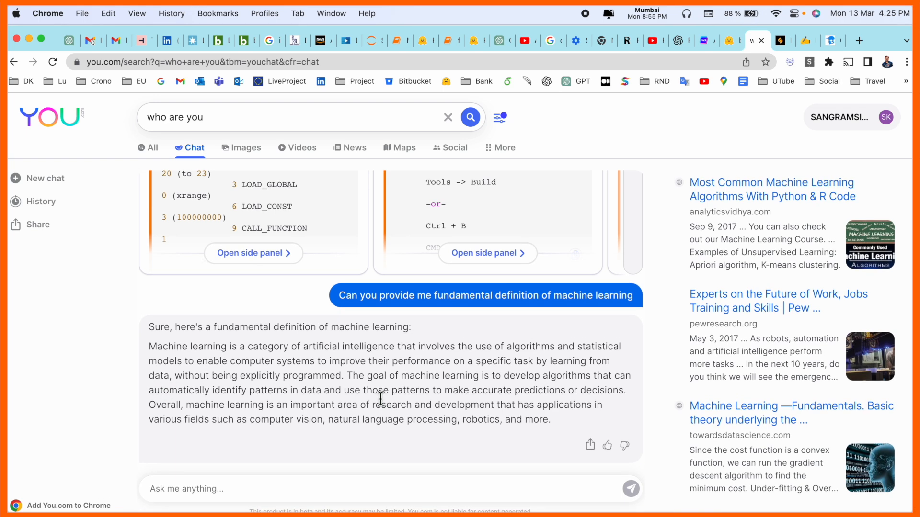
mouse_move(383, 405)
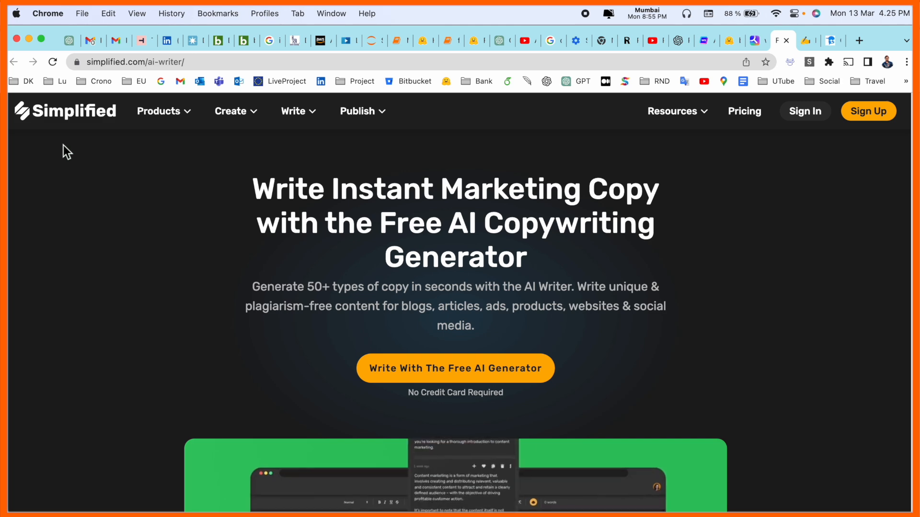
Launch Simplified's free AI copywriting generator from its AI writer page.
scroll(down, 3)
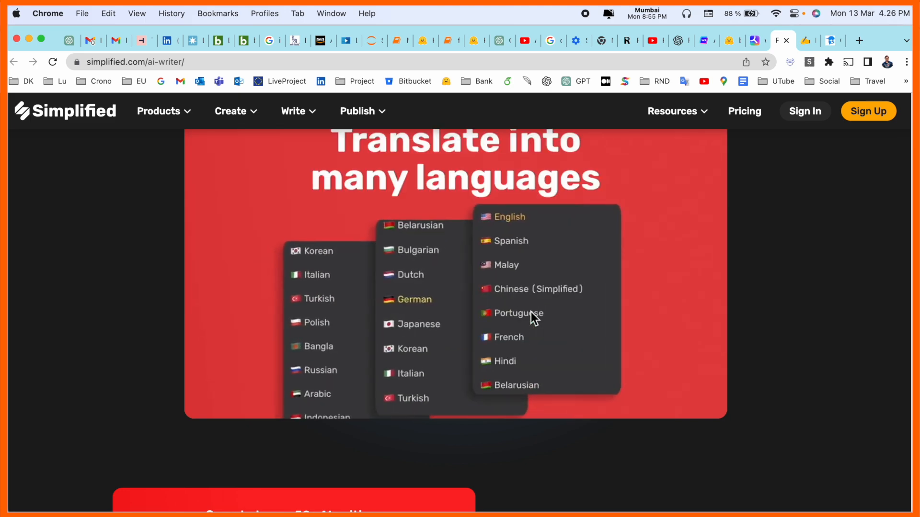
scroll(down, 3)
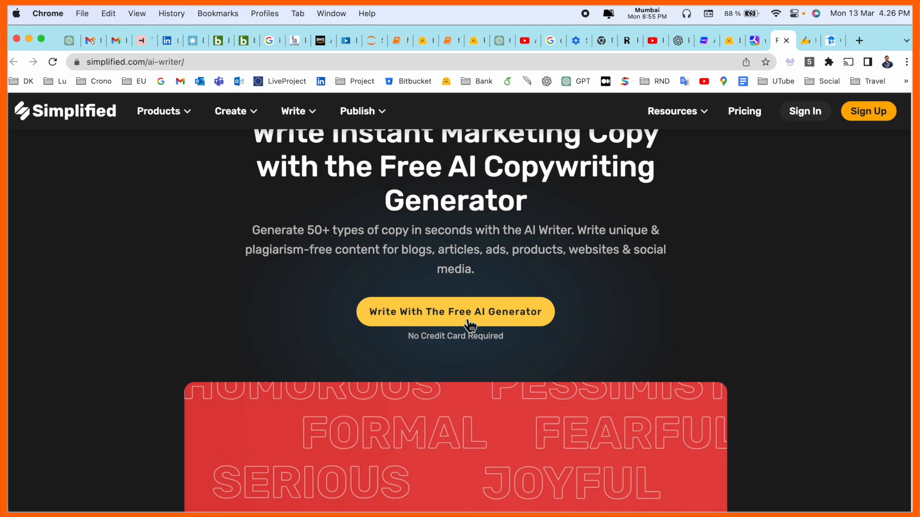
click(455, 312)
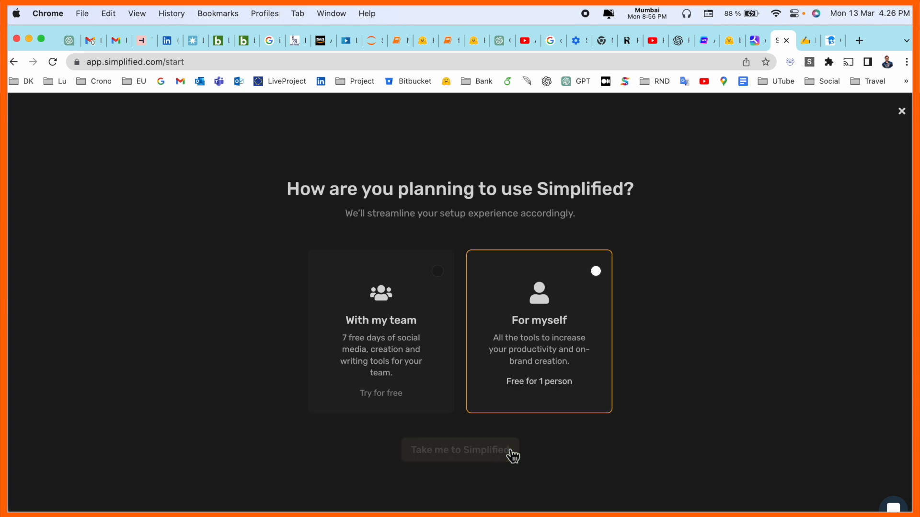
Finish Simplified setup and start a design from the product description Pinterest Posts template.
click(460, 451)
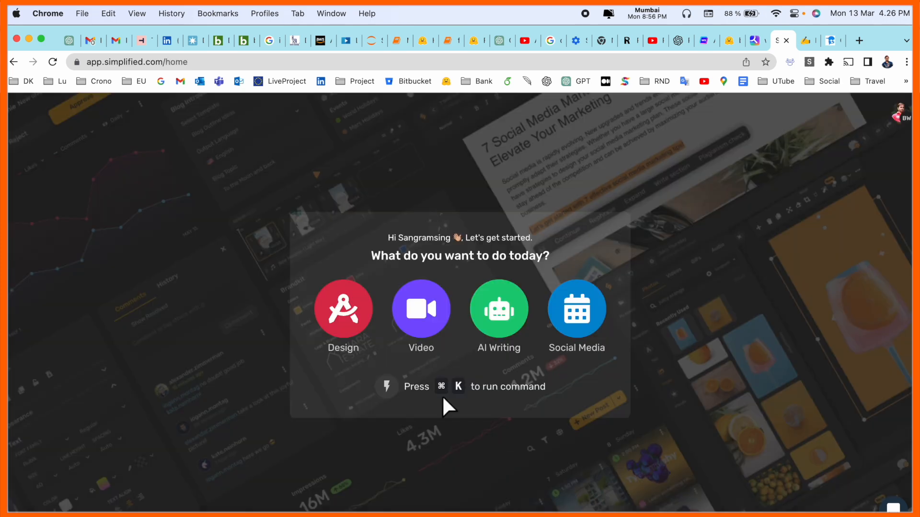
click(344, 308)
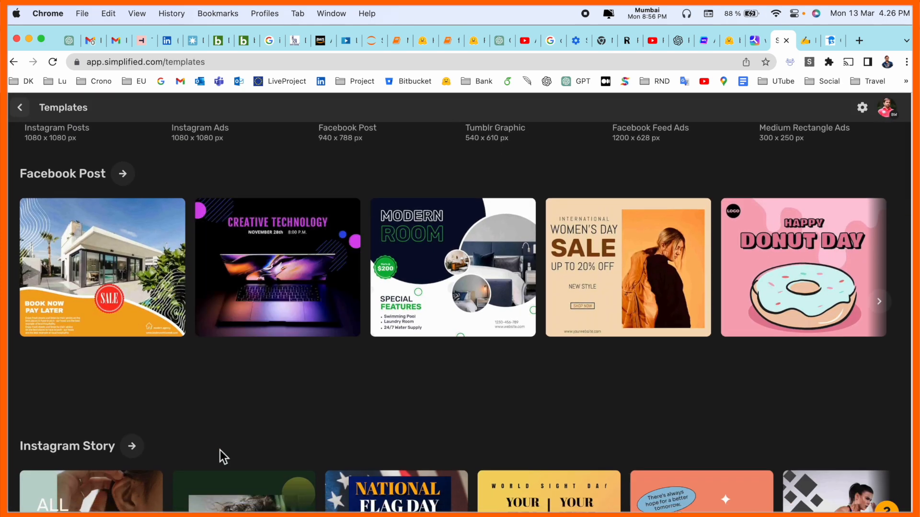
scroll(down, 3)
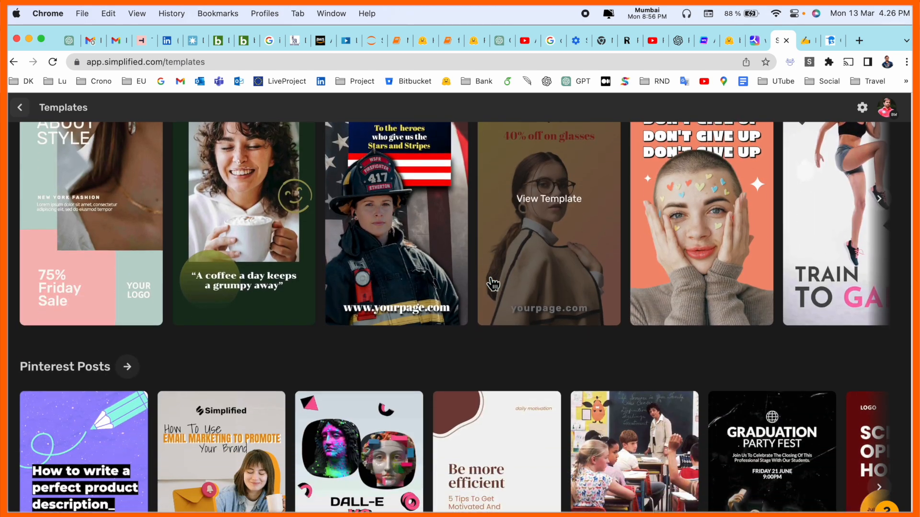
scroll(down, 3)
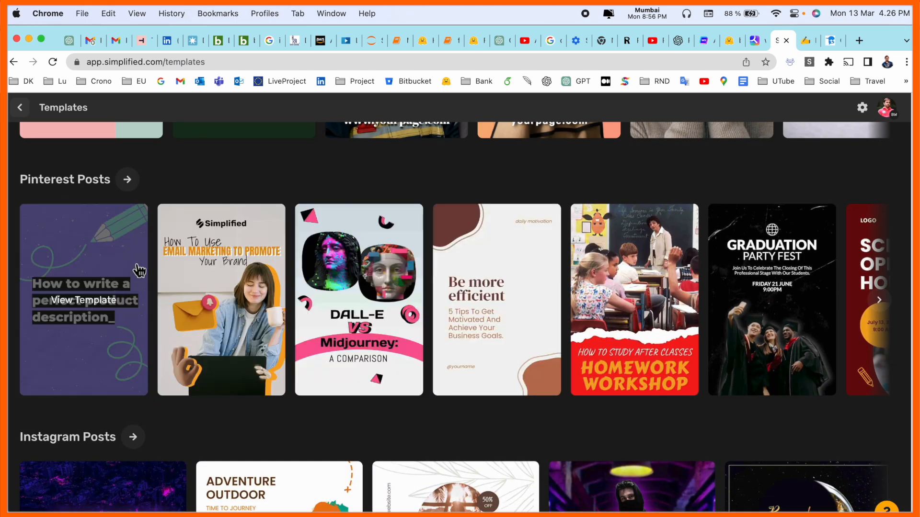
click(518, 403)
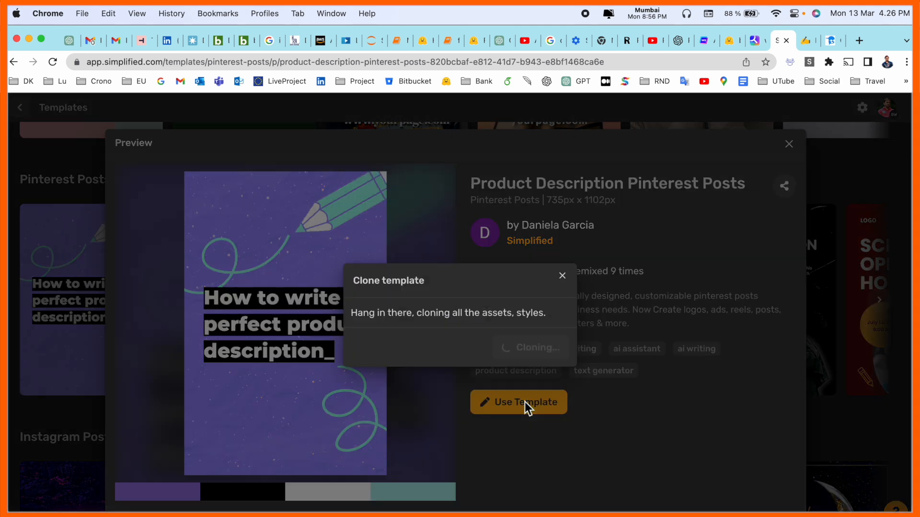
click(518, 403)
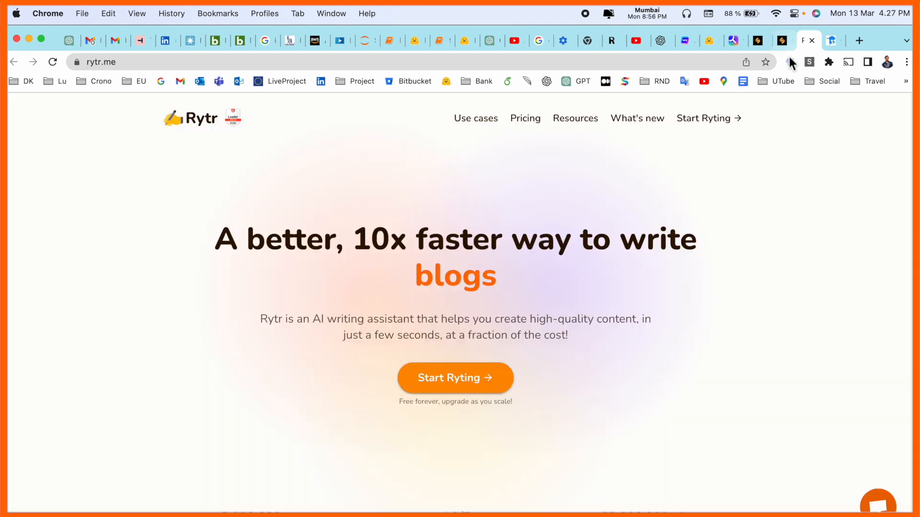
mouse_move(255, 259)
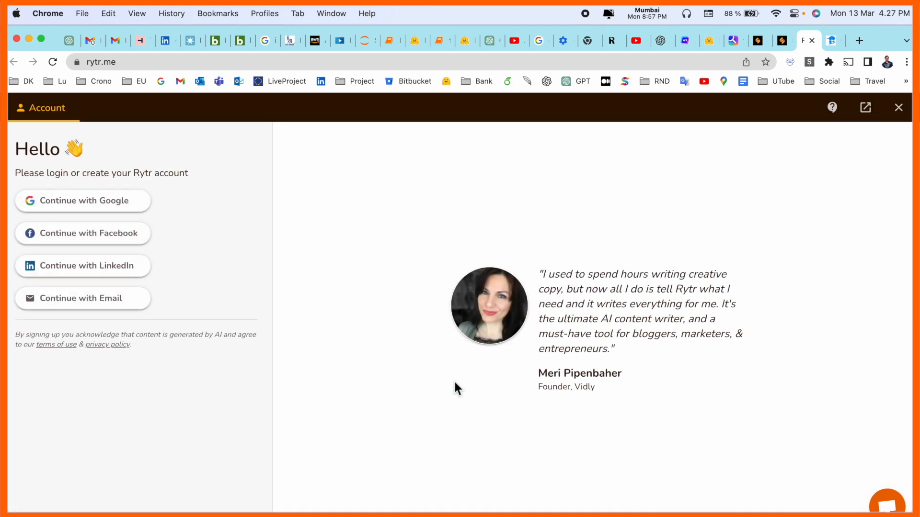
Sign in to Rytr with Google so the writing workspace loads.
click(82, 200)
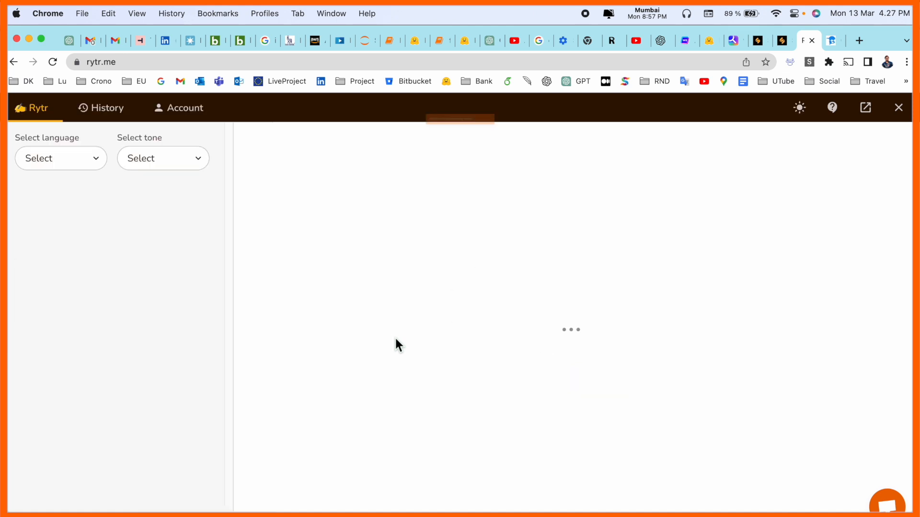
Generate a Blog Idea & Outline for primary keyword 'Machine learning' in English, Convincing tone.
click(111, 207)
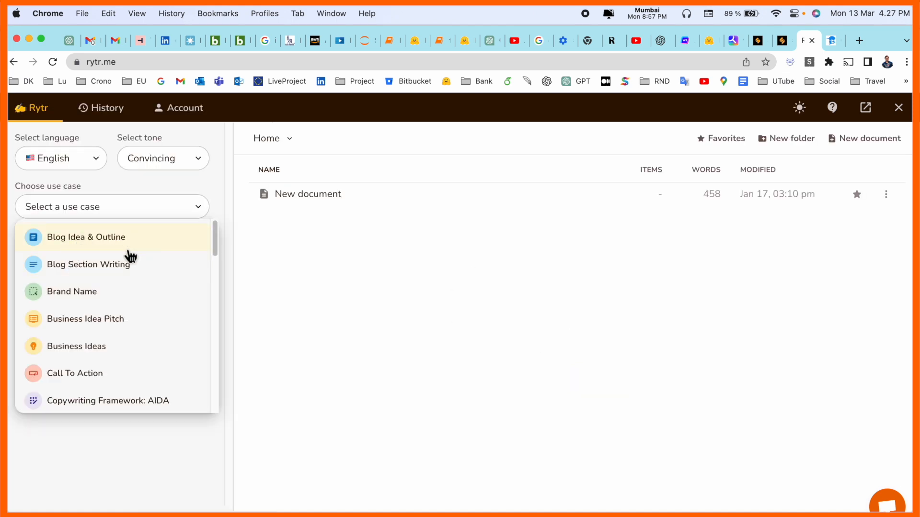
click(86, 236)
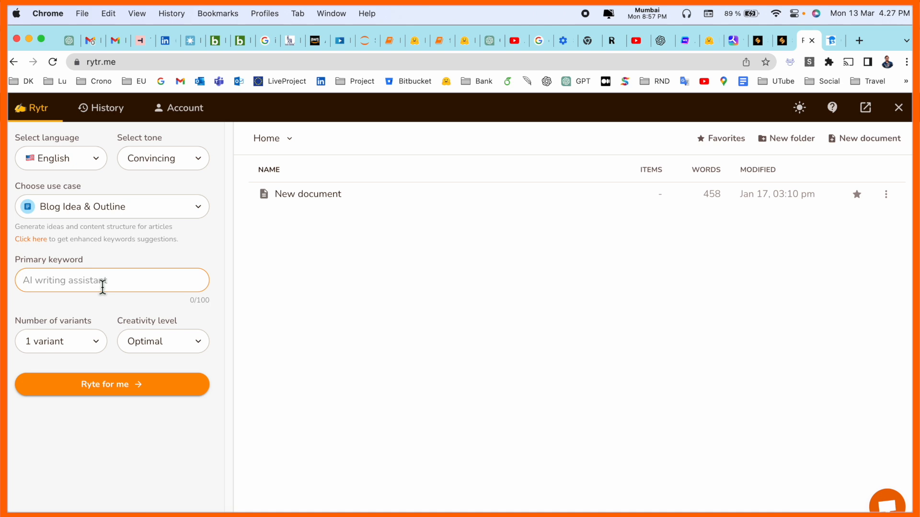
click(61, 341)
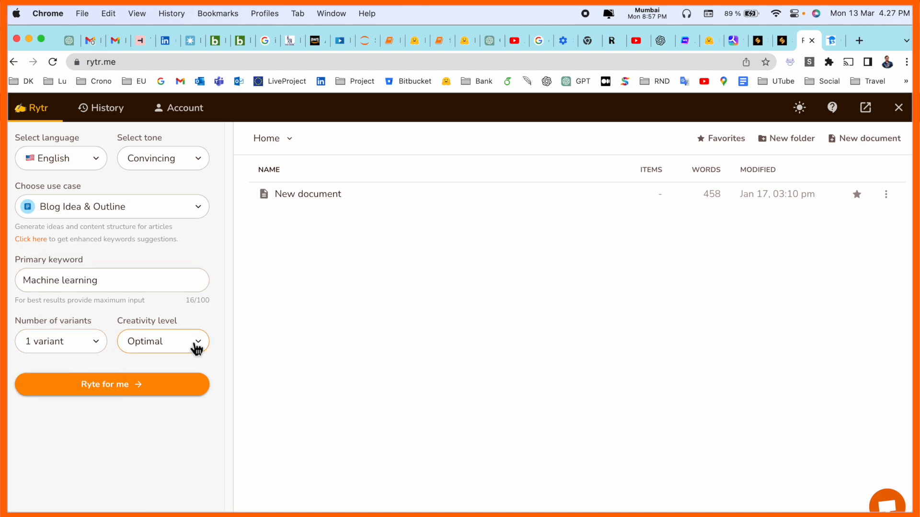
click(112, 384)
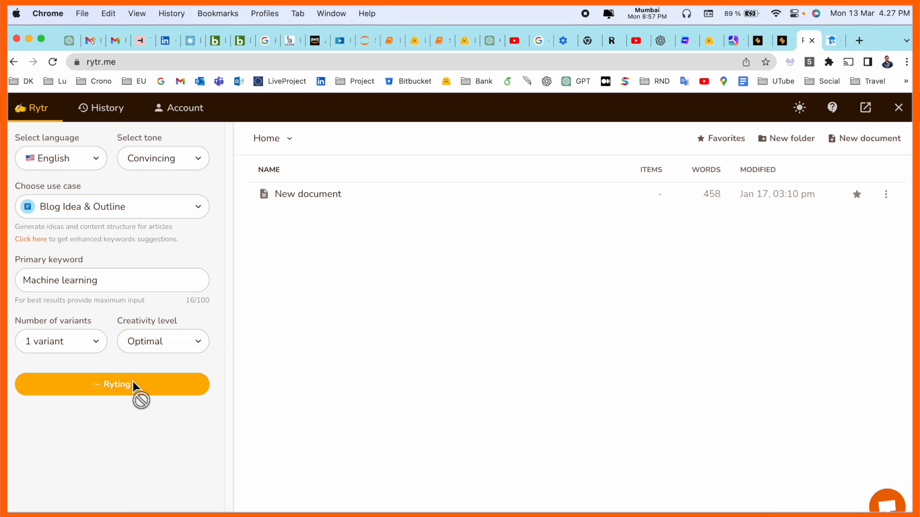
mouse_move(414, 322)
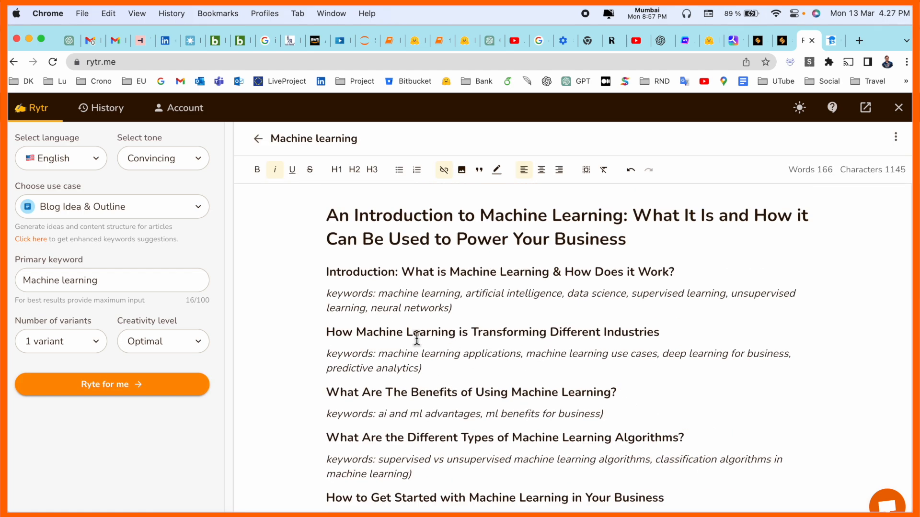
scroll(down, 3)
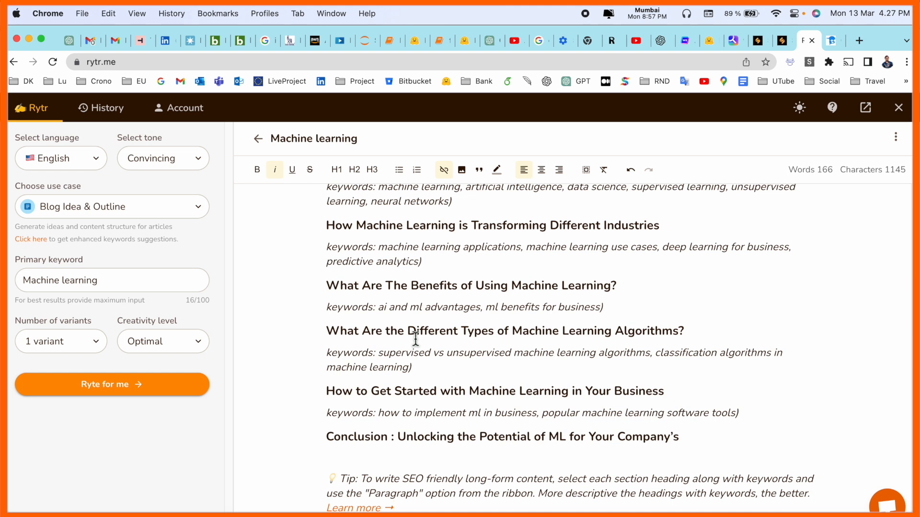
mouse_move(673, 409)
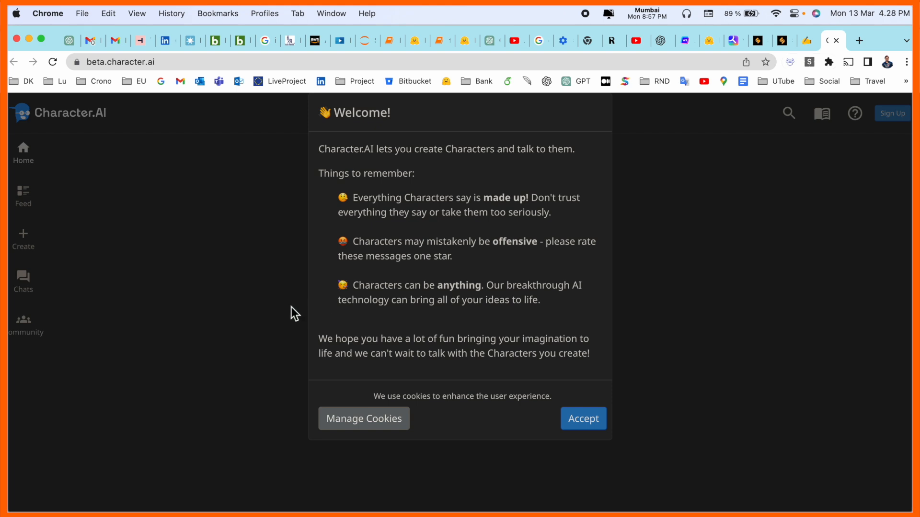
mouse_move(179, 253)
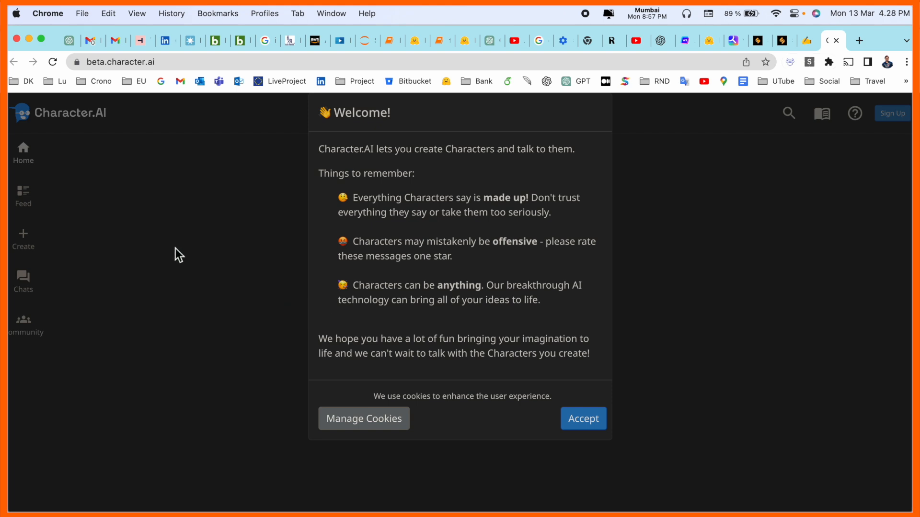
click(727, 40)
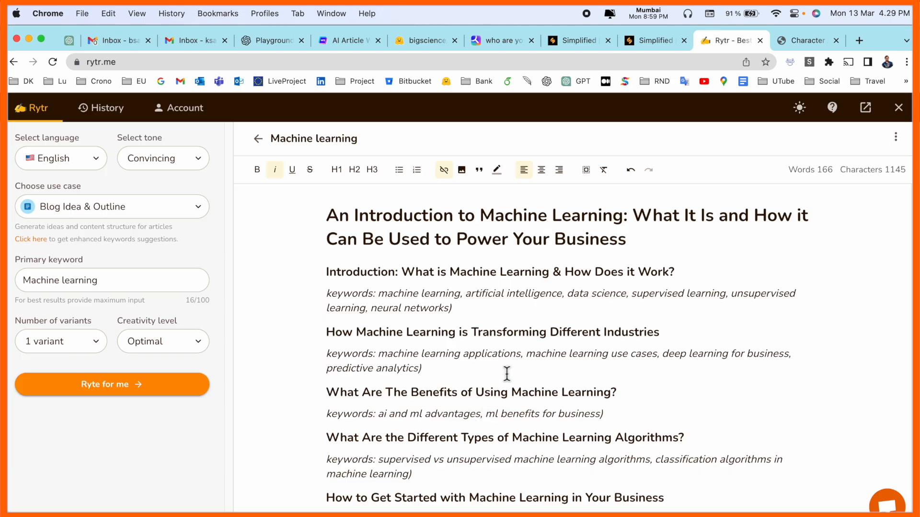
scroll(down, 3)
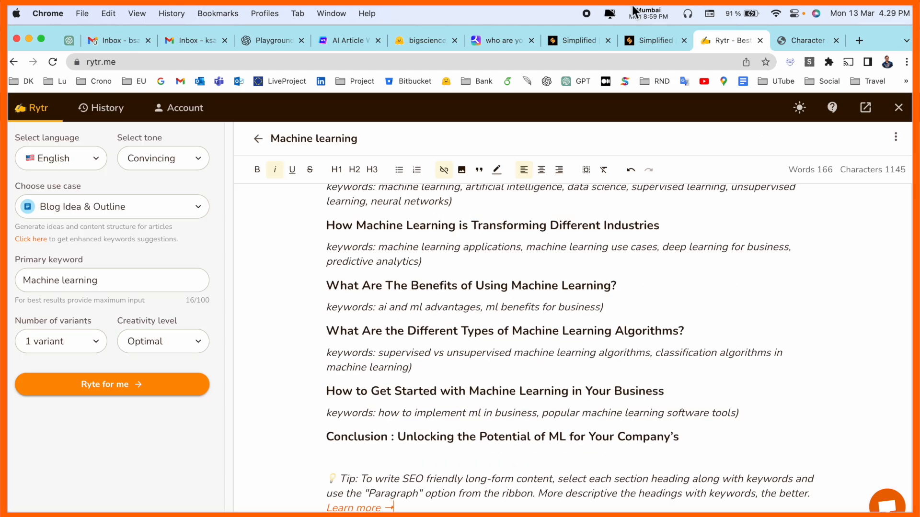